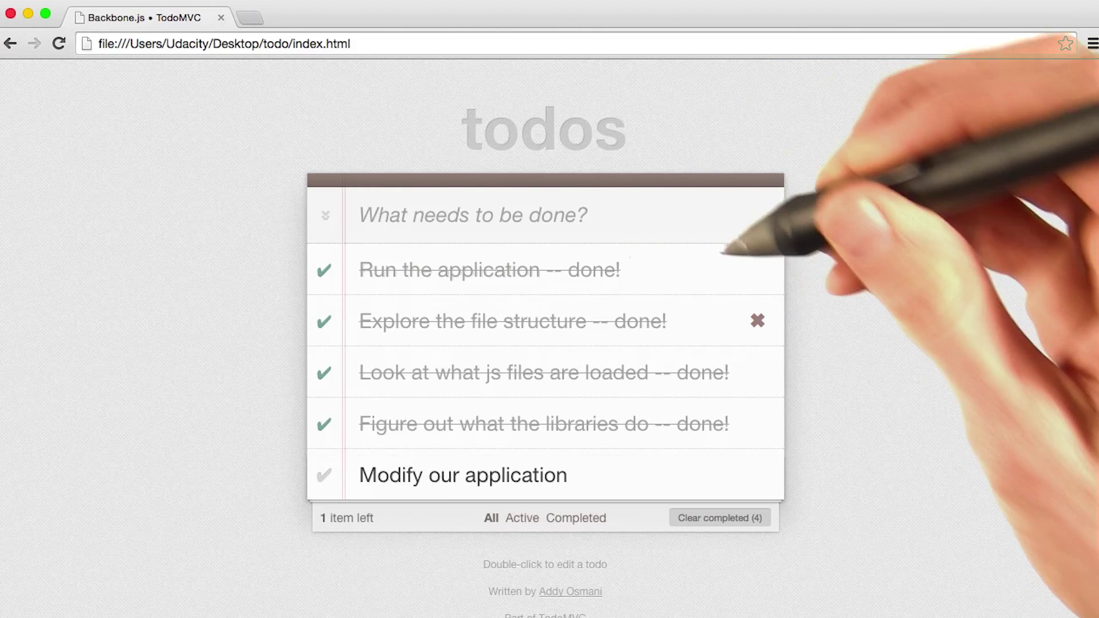
# Edit the first todo to read 'Run the application again -- done!' by inserting 'again'.
pyautogui.doubleClick(489, 270)
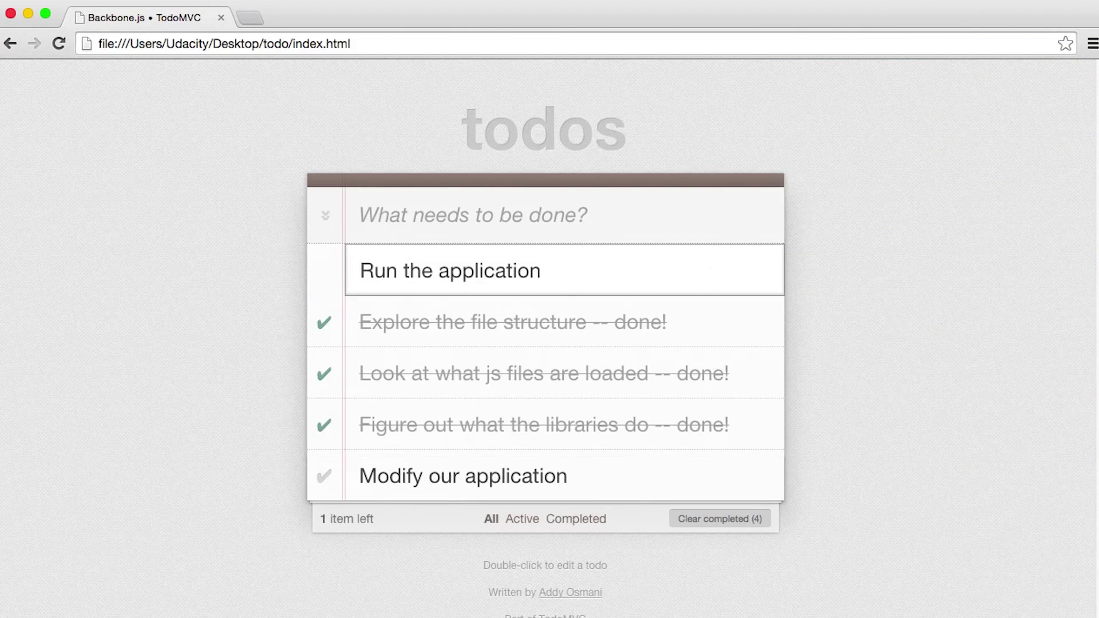
pyautogui.write('again -- done!')
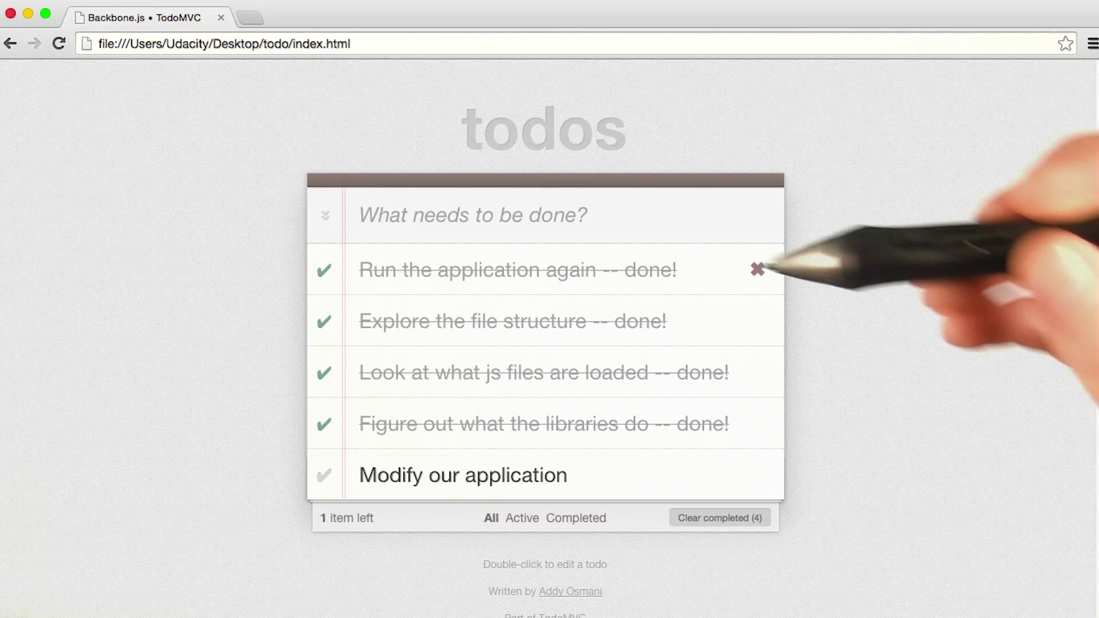
pyautogui.moveTo(749, 307)
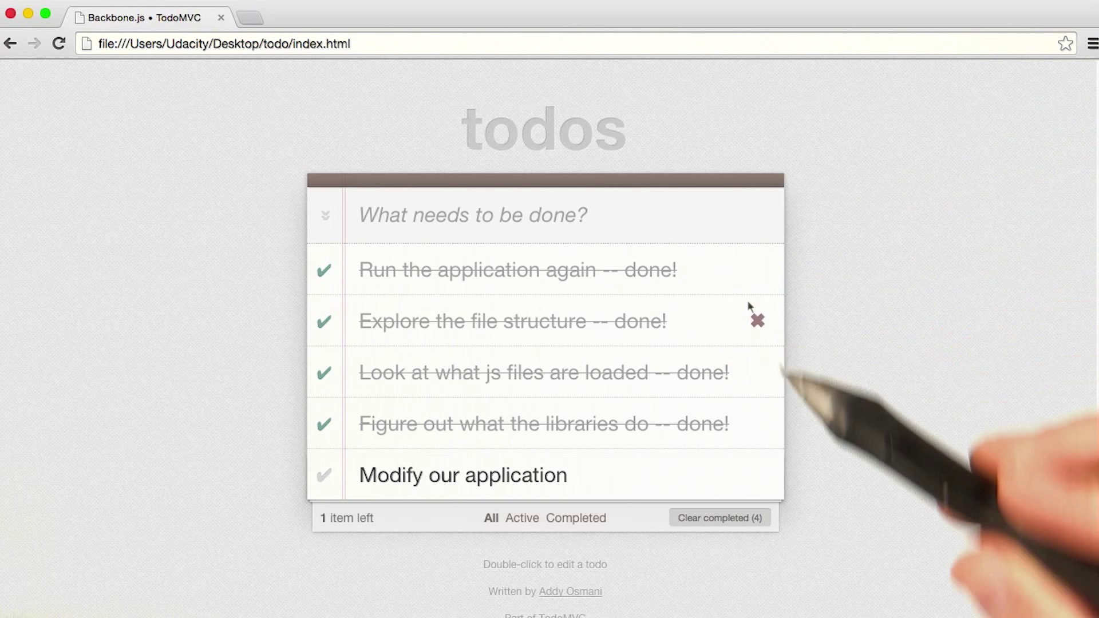
pyautogui.moveTo(756, 270)
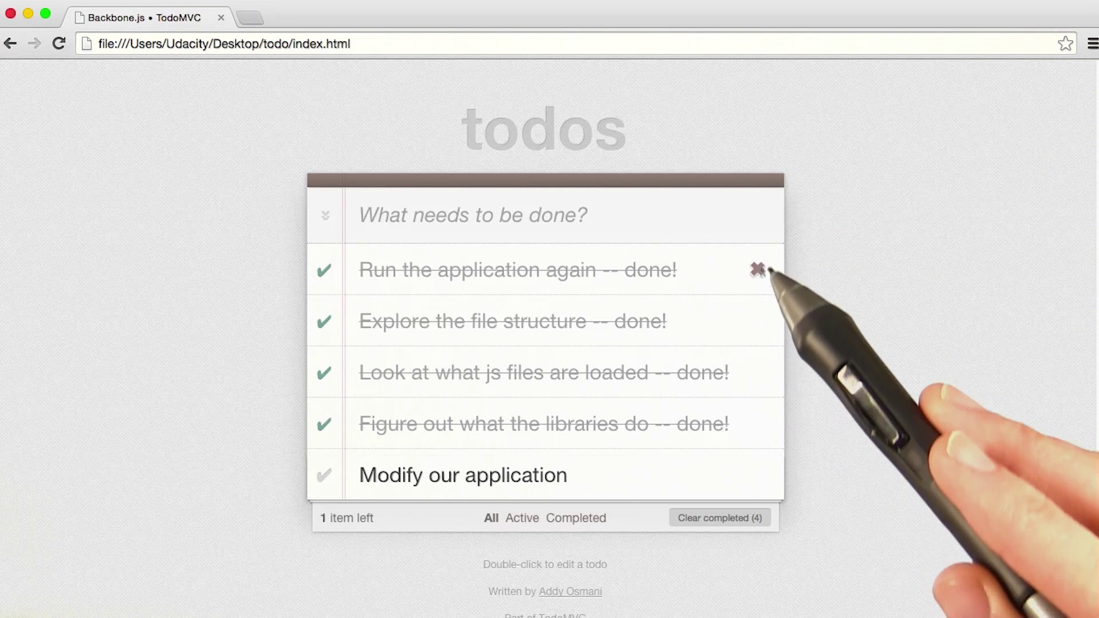
pyautogui.moveTo(757, 423)
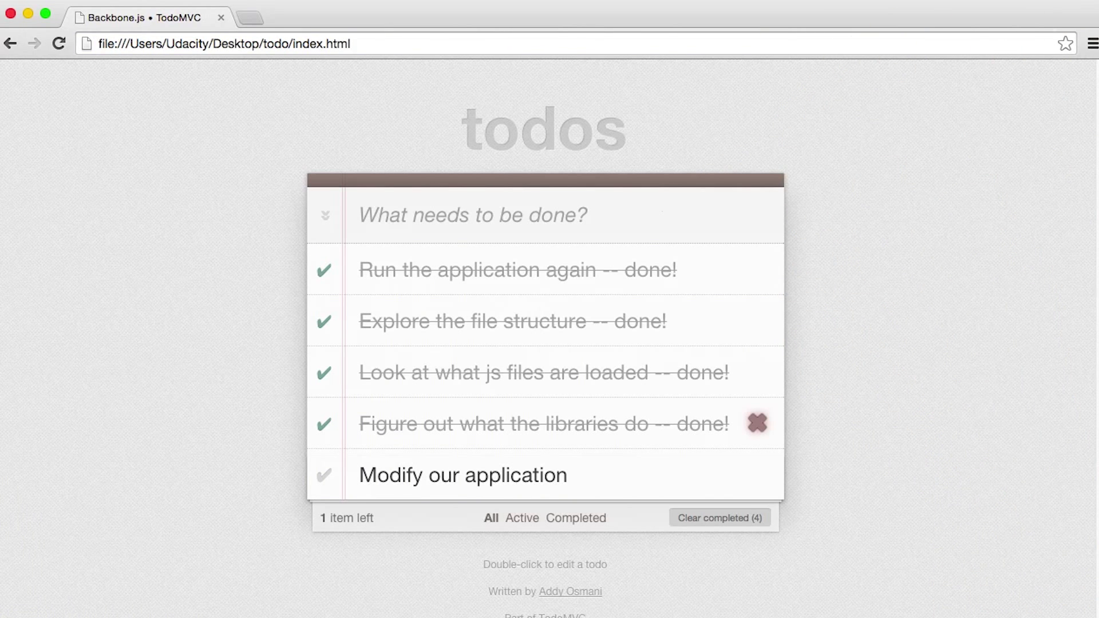